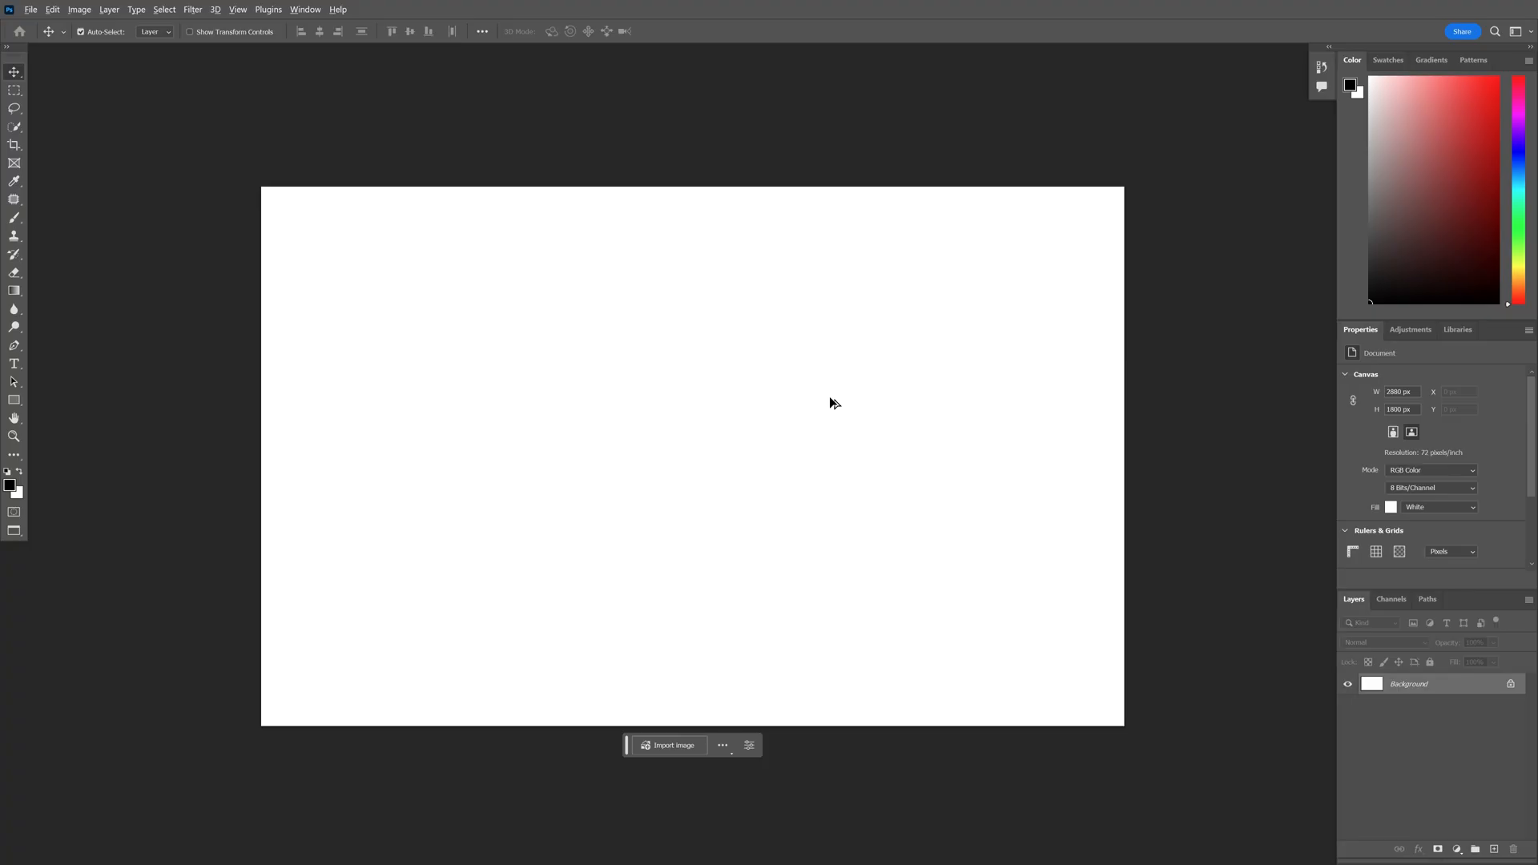
Open Image Size to confirm the canvas is 2880 × 1800 px at 72 ppi.
{"action": "left_click", "coordinate": [78, 9]}
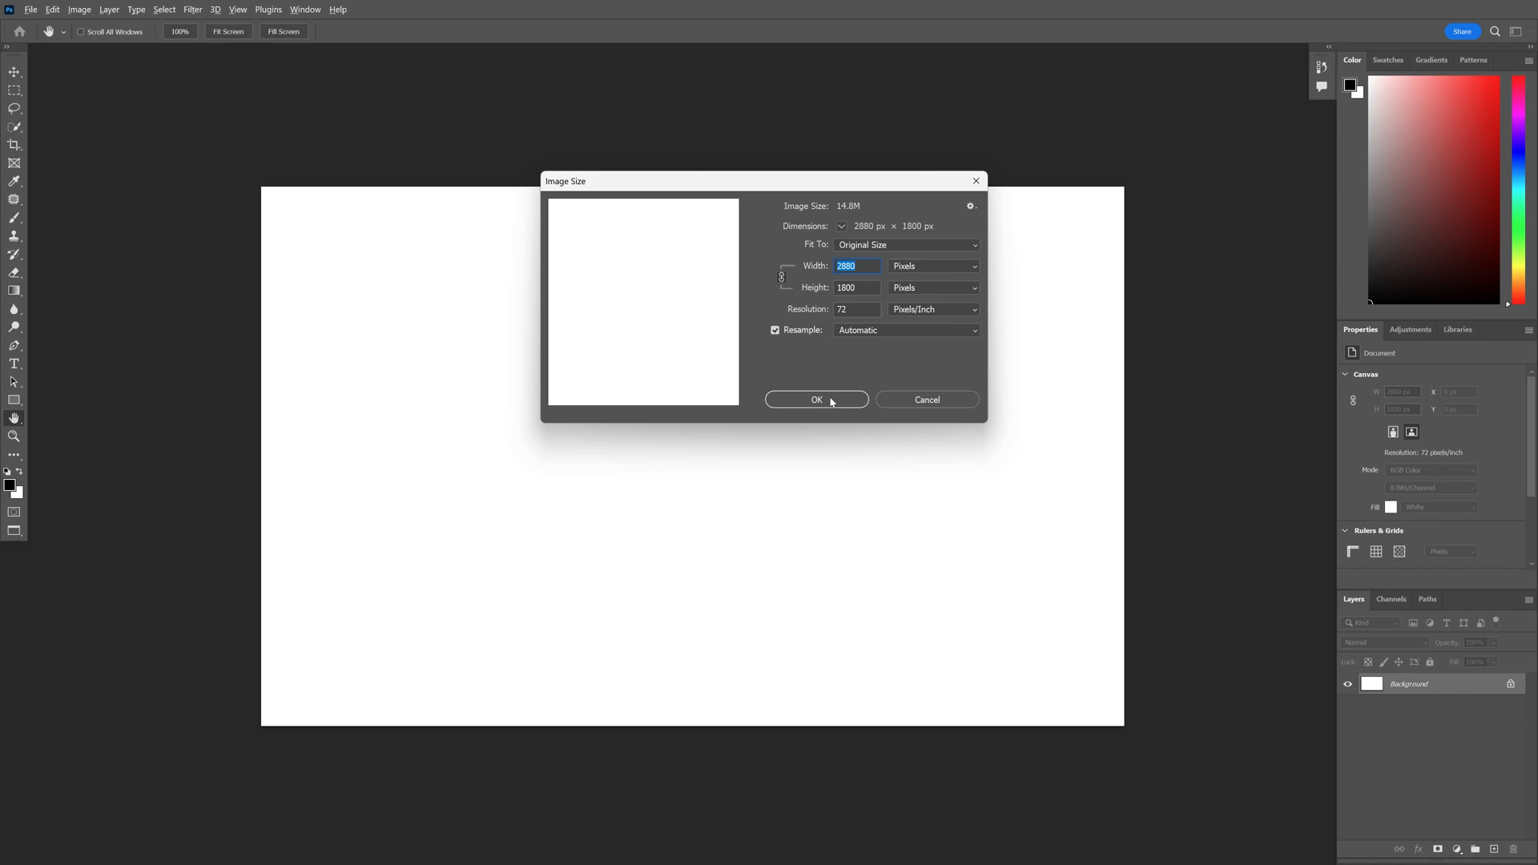
Type PANTER on the canvas and set it in a bold Bueno weight.
{"action": "left_click", "coordinate": [816, 399]}
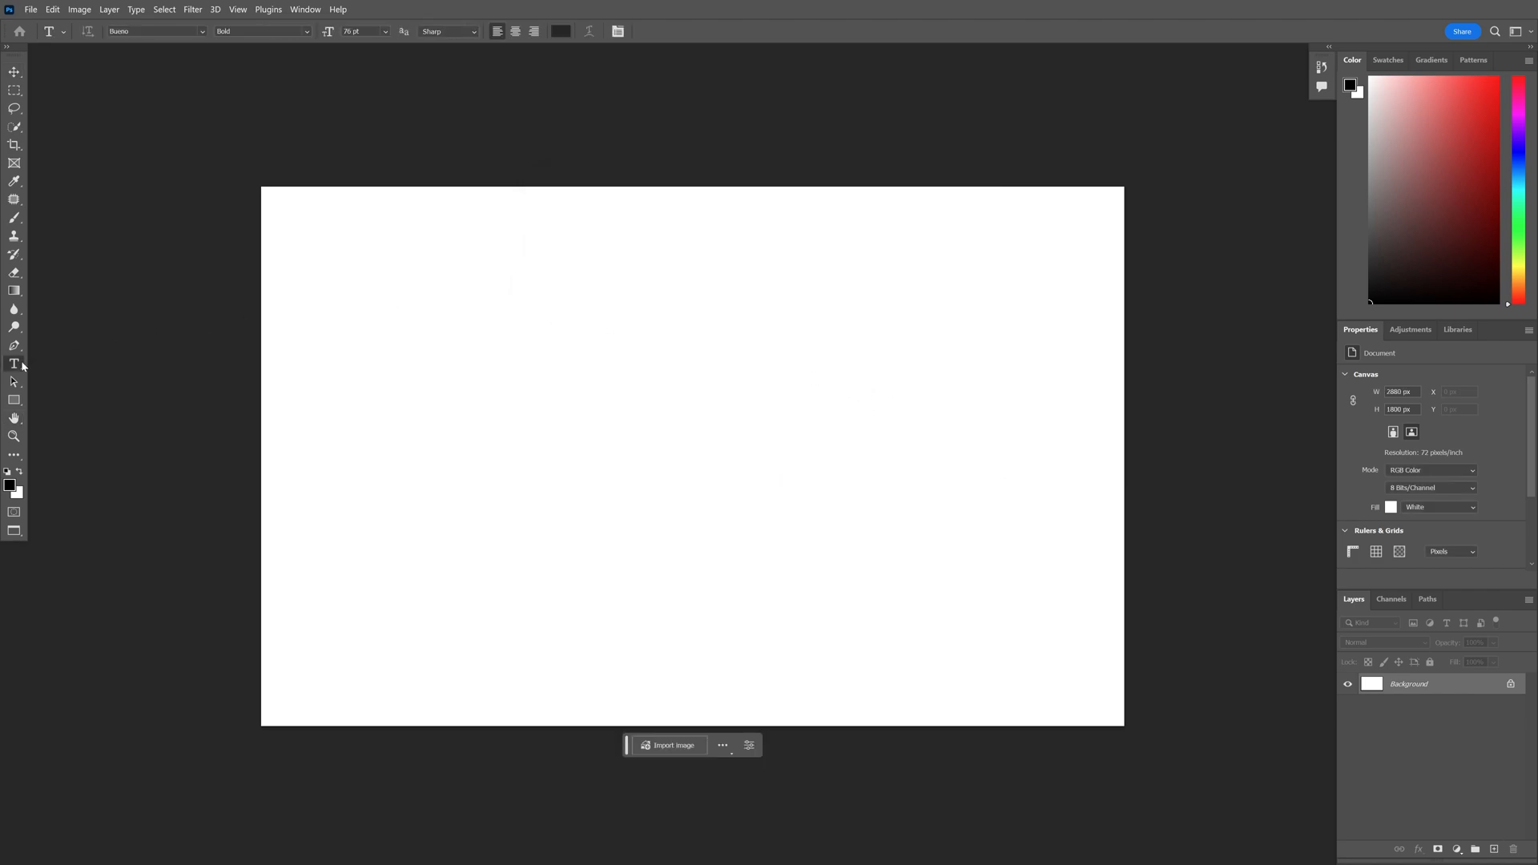
{"action": "type", "text": "PANTER"}
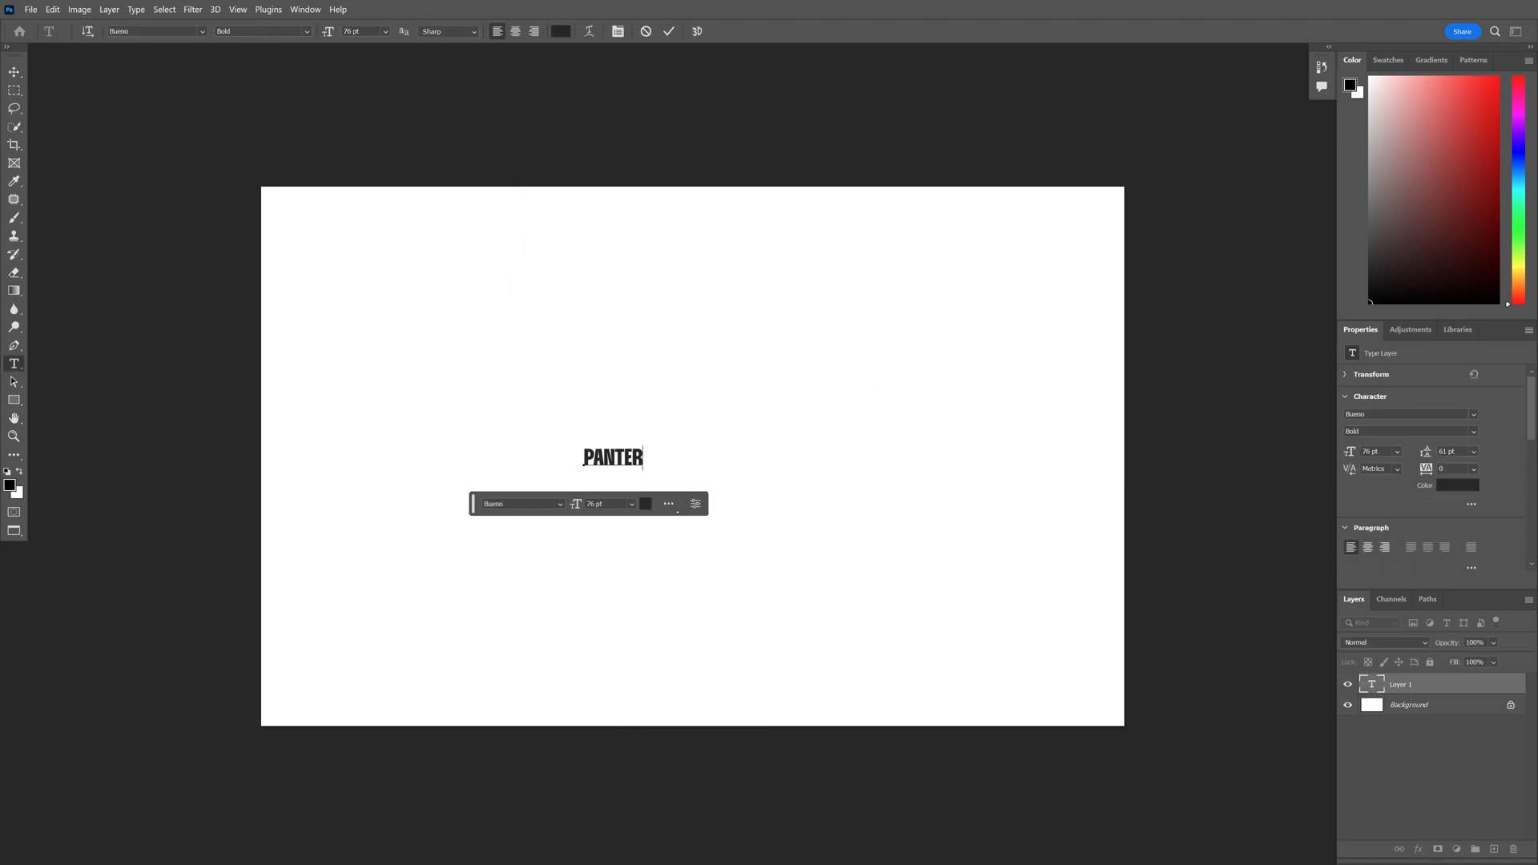
{"action": "left_click", "coordinate": [559, 503]}
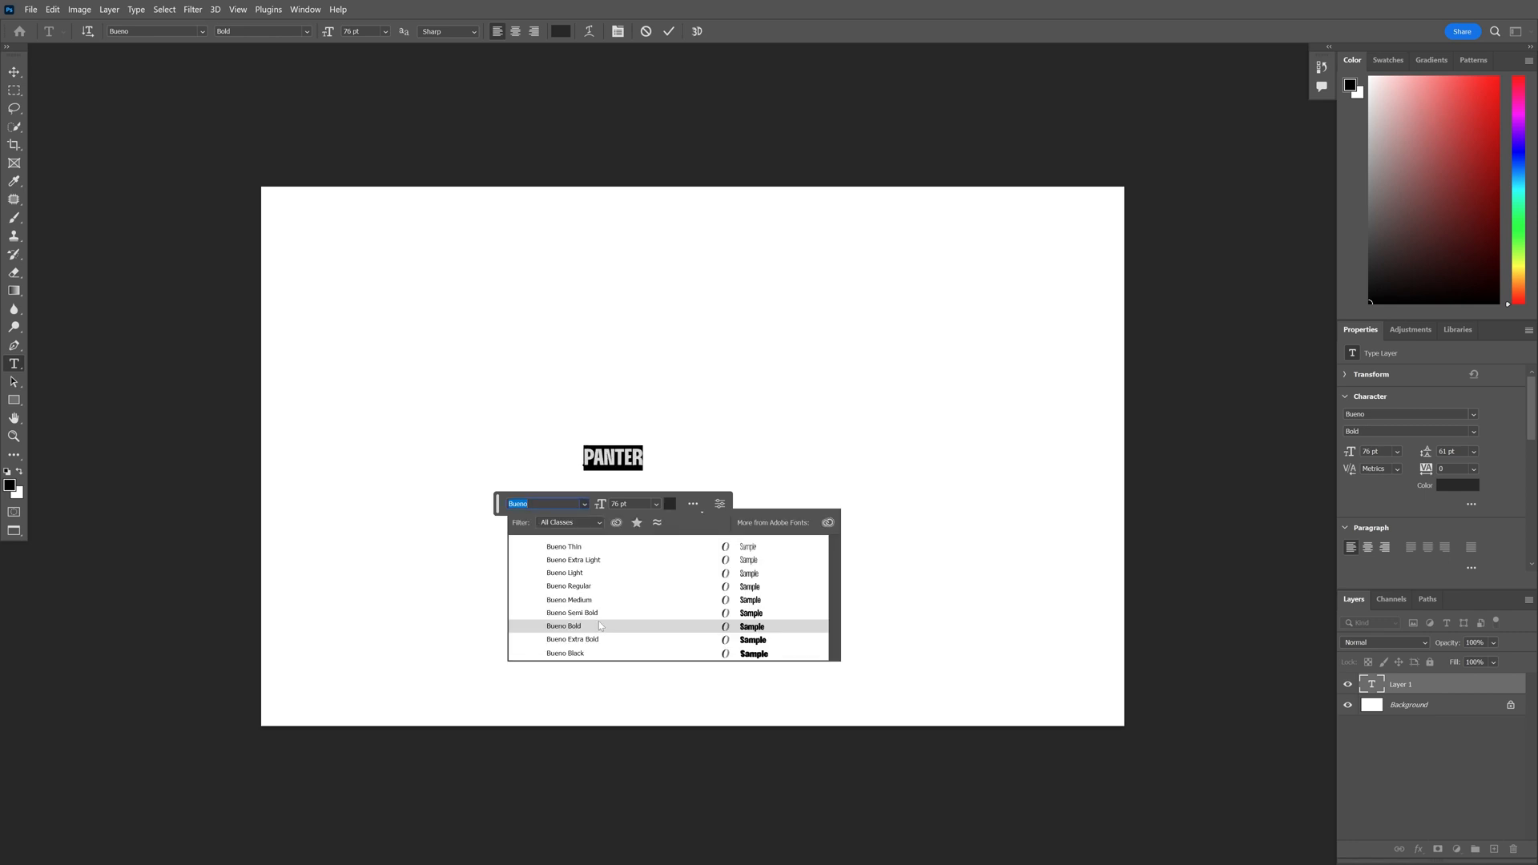
{"action": "left_click", "coordinate": [571, 612]}
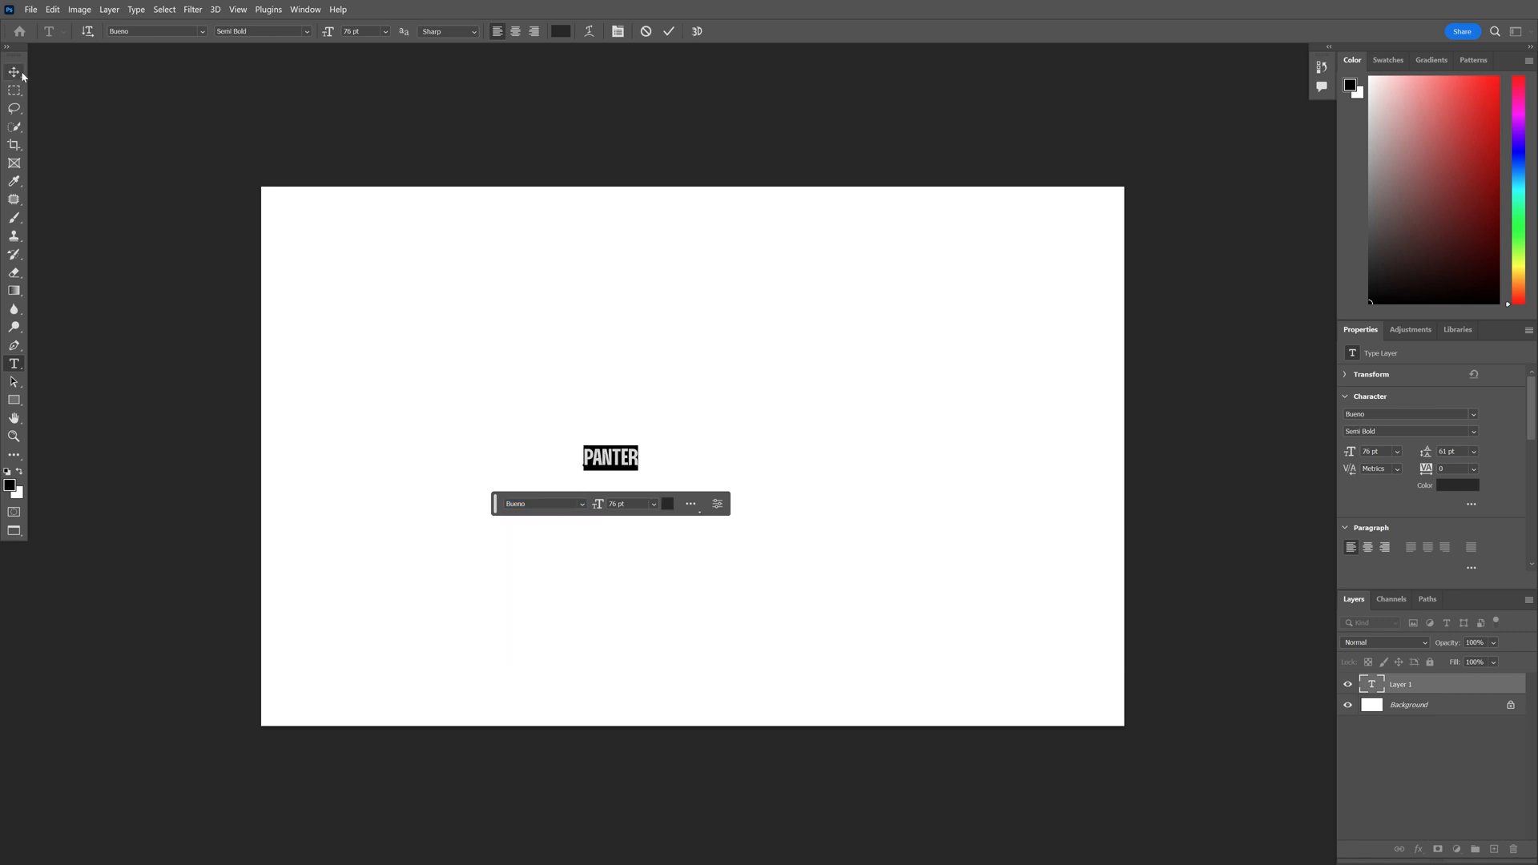
{"action": "left_click", "coordinate": [669, 30]}
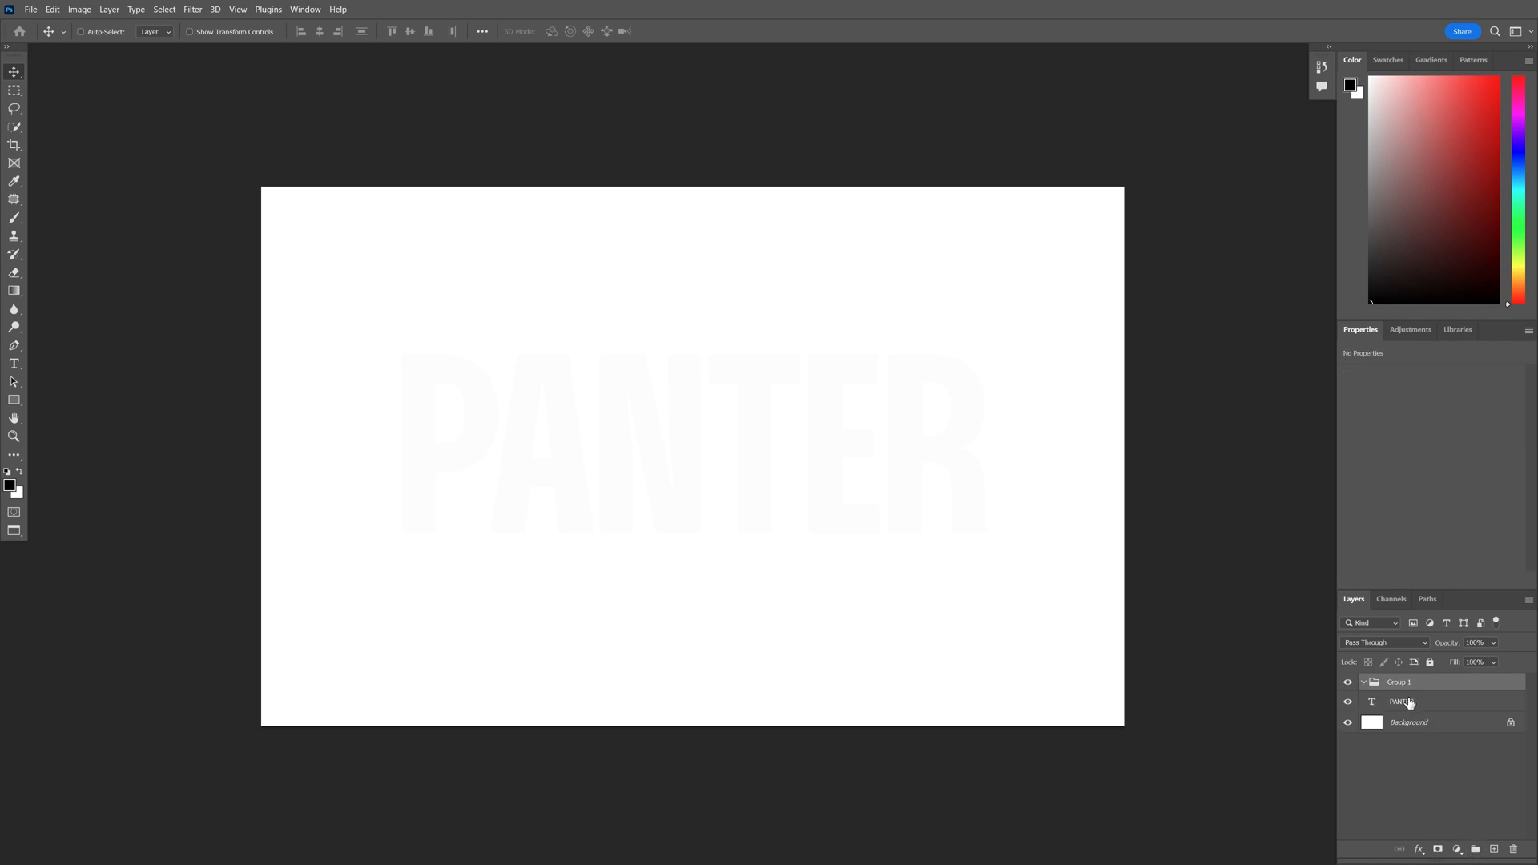
Select the PANTER text layer in the Layers panel.
{"action": "left_click", "coordinate": [1401, 701]}
{"action": "type", "text": "TXT"}
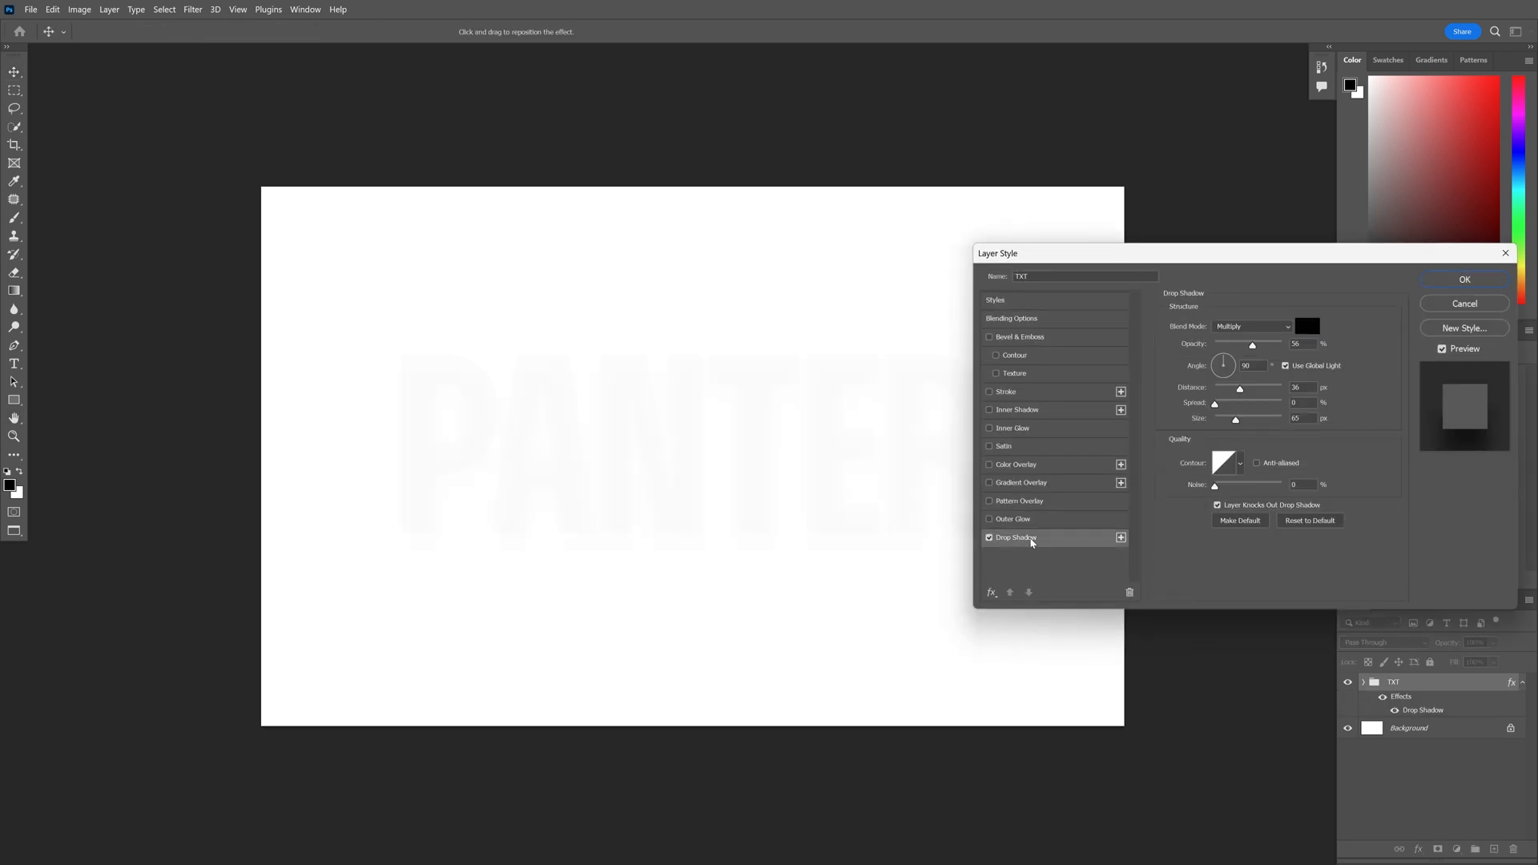
Give the group a Normal-blend drop shadow with a wavy contour and apply it.
{"action": "left_click", "coordinate": [1250, 325]}
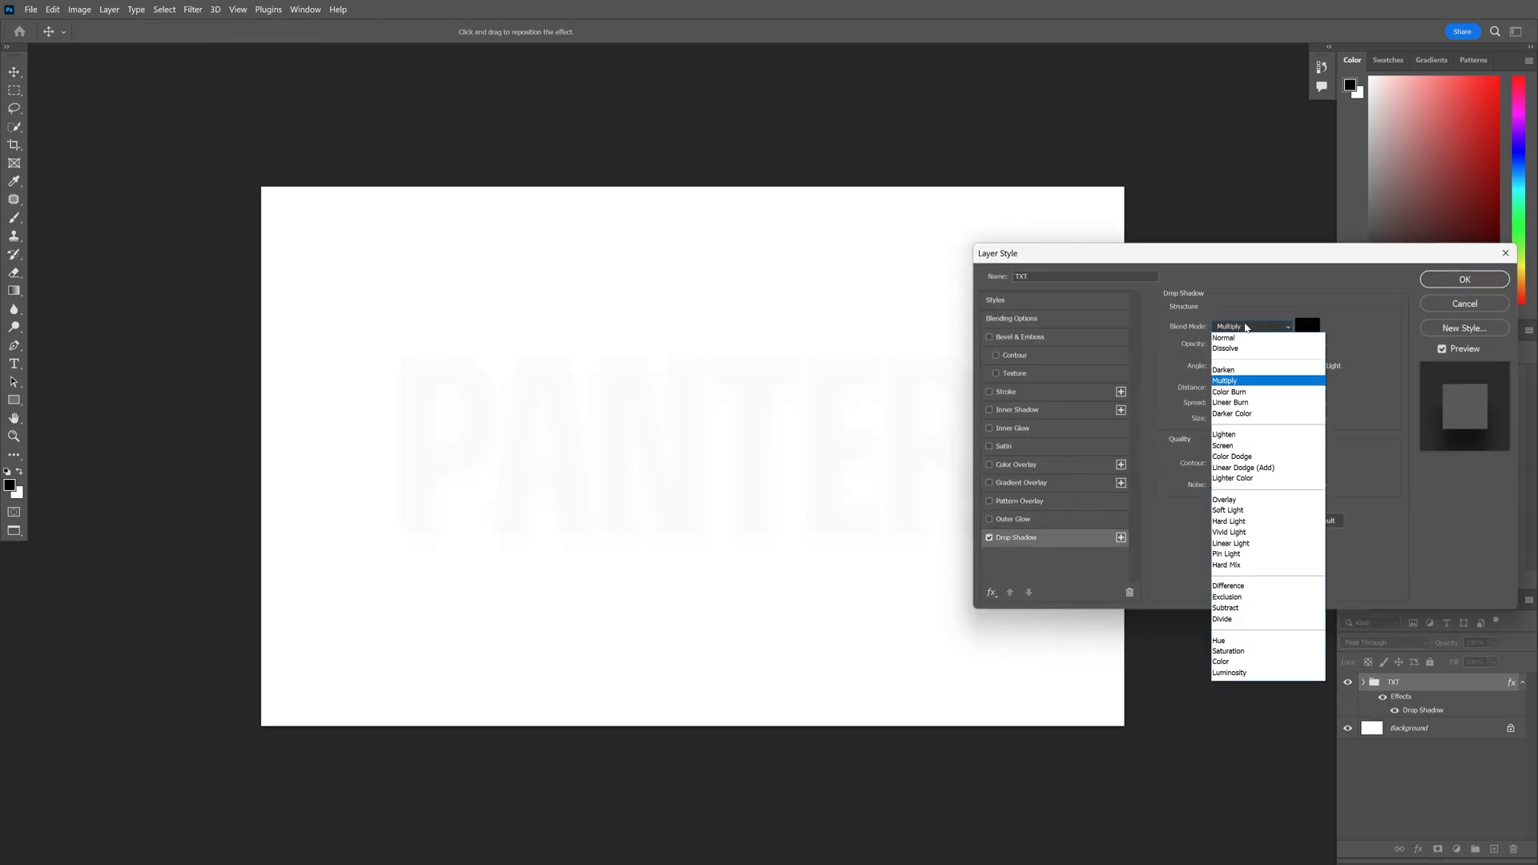
{"action": "left_click", "coordinate": [1223, 337]}
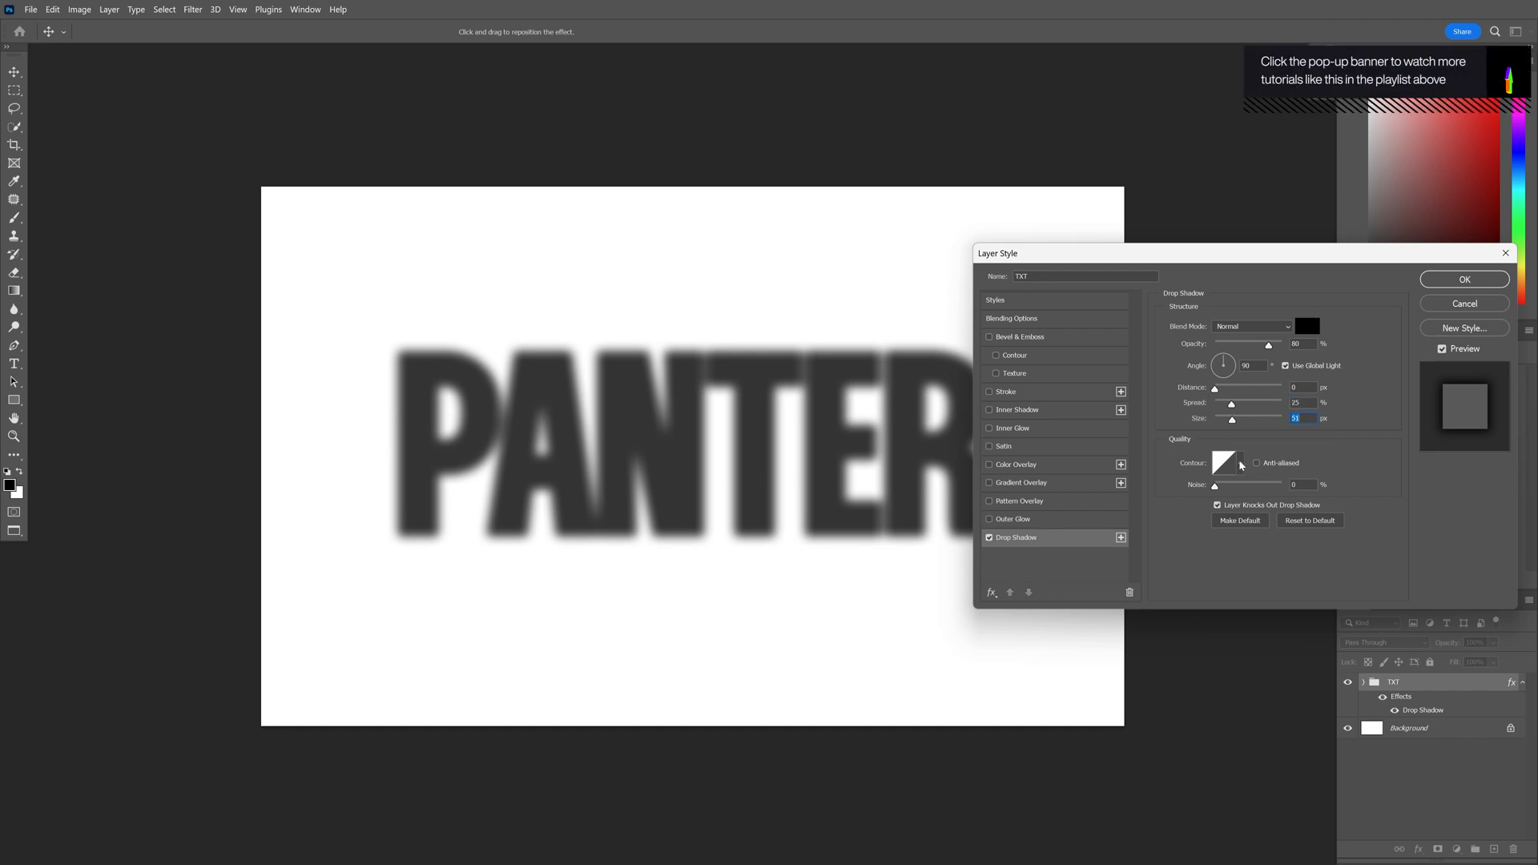
{"action": "left_click", "coordinate": [1237, 463]}
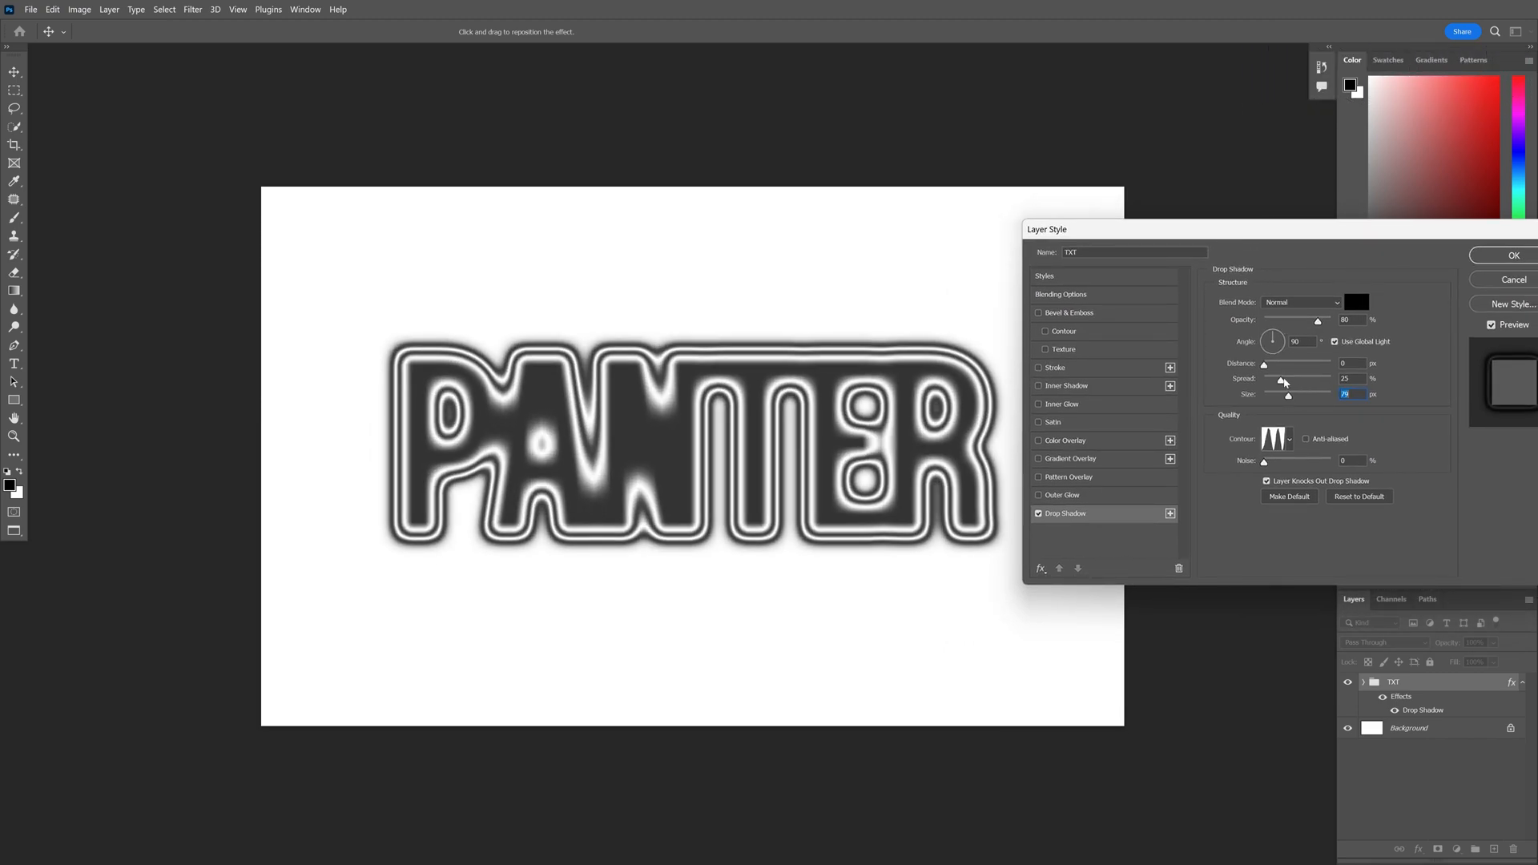
{"action": "left_click", "coordinate": [1512, 255]}
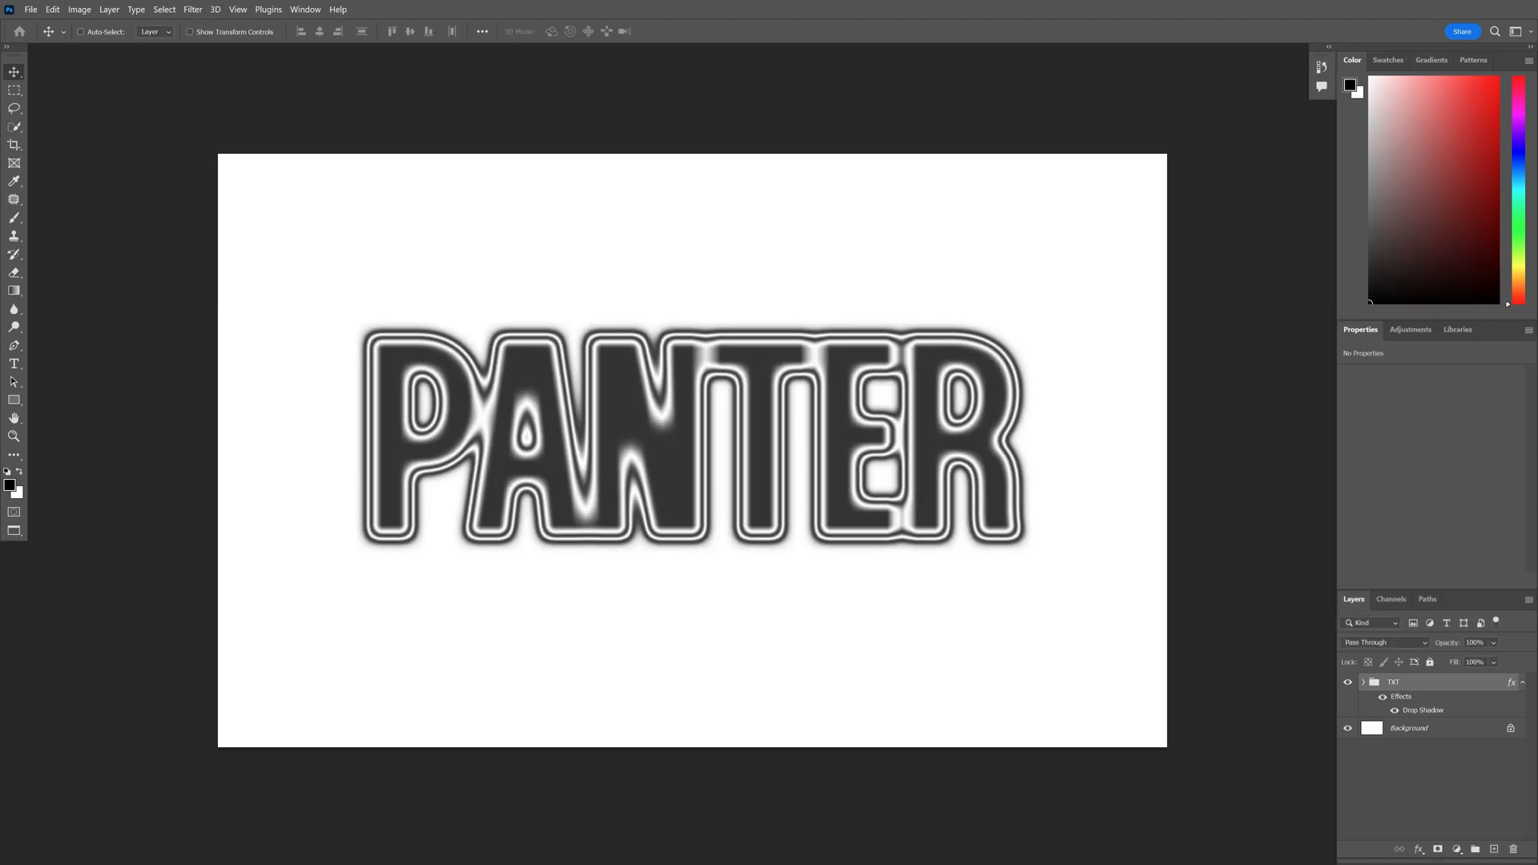